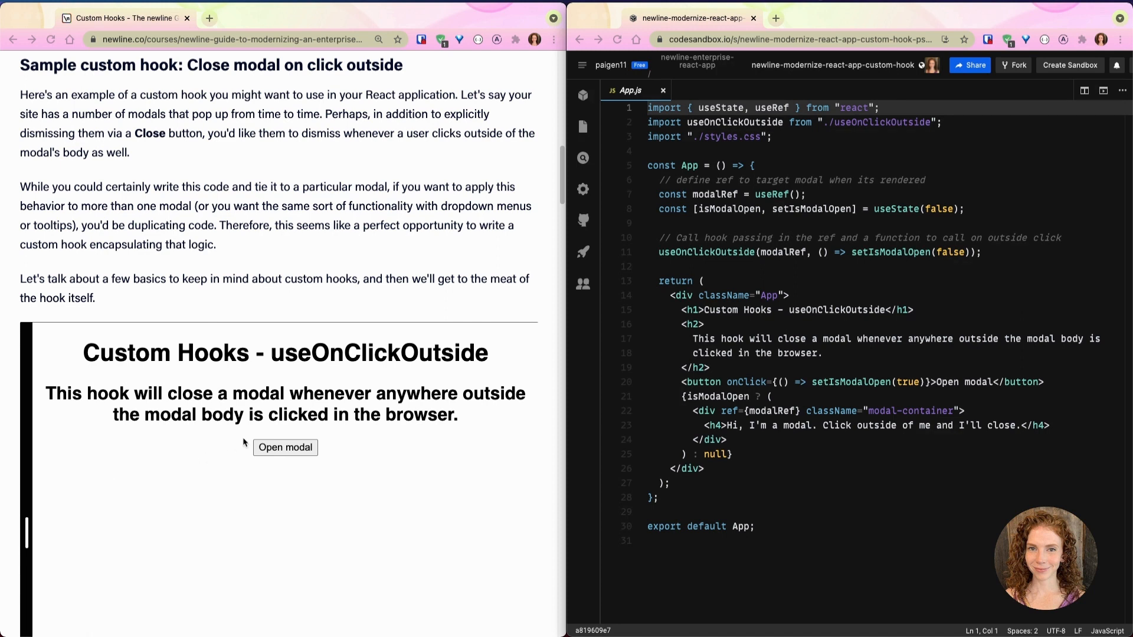
pyautogui.moveTo(226, 442)
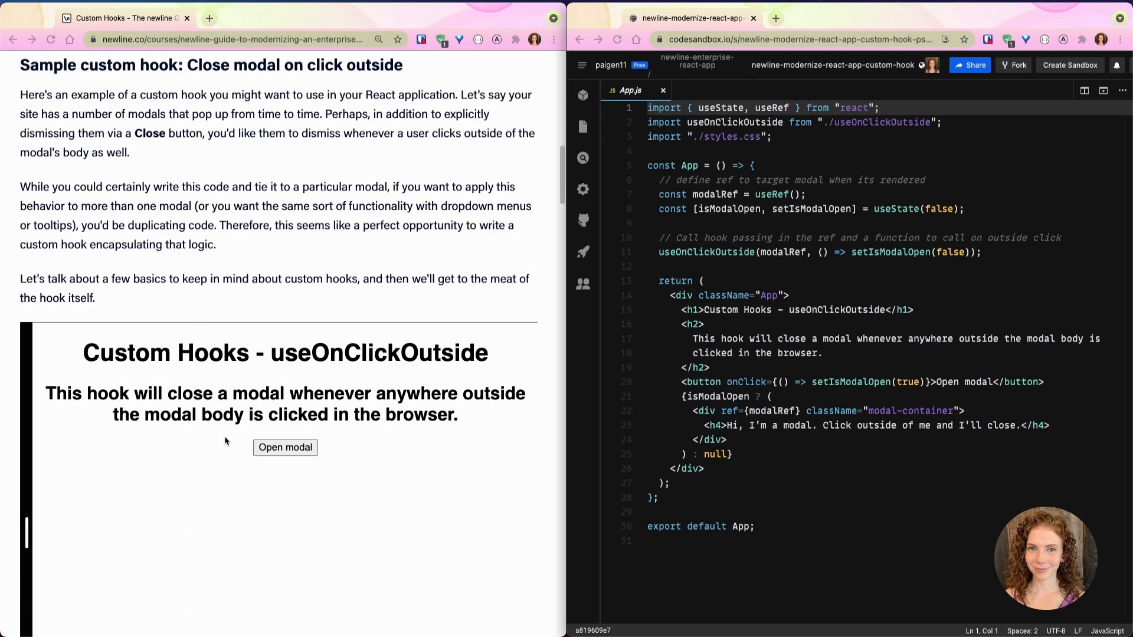
# - Scroll to the embedded useOnClickOutside sandbox and launch its modal with Open modal
pyautogui.scroll(-3)
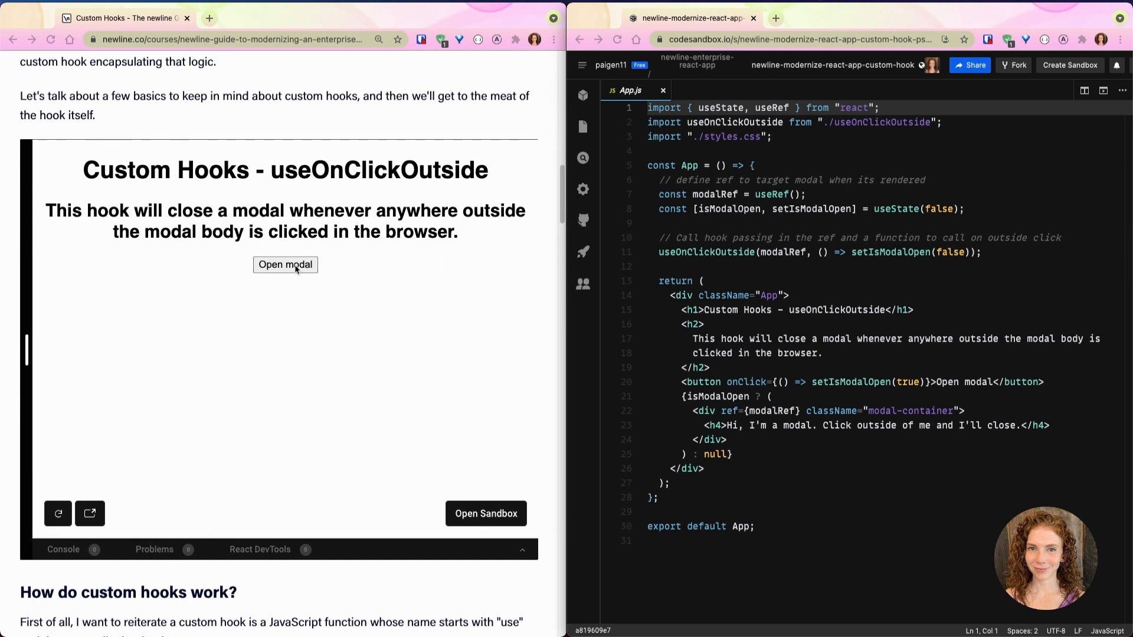
pyautogui.click(285, 264)
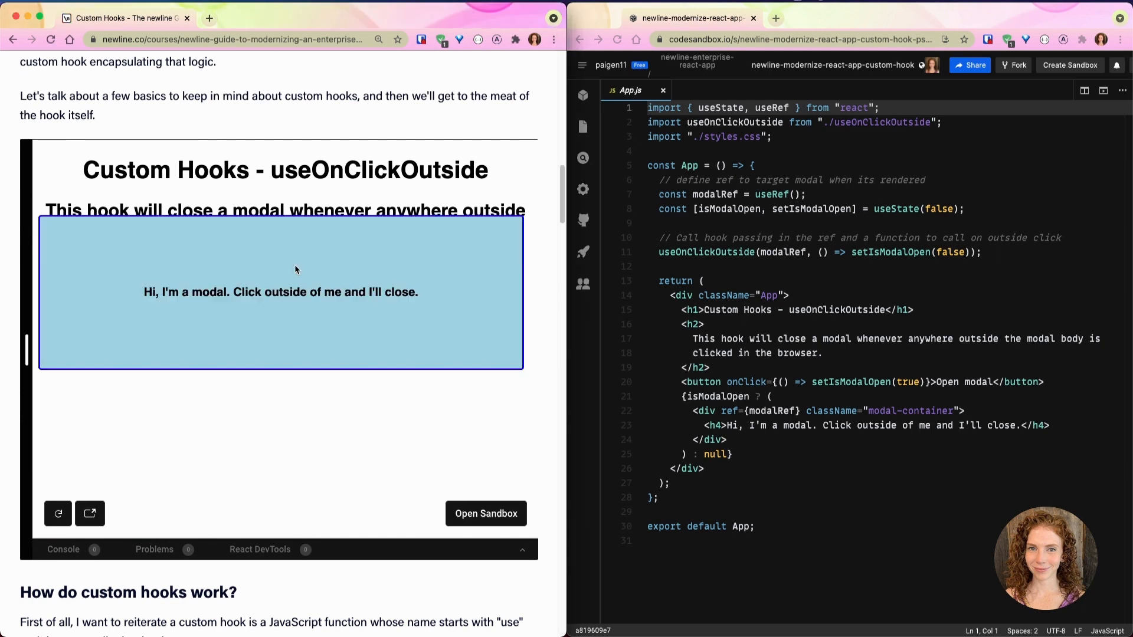
pyautogui.moveTo(113, 383)
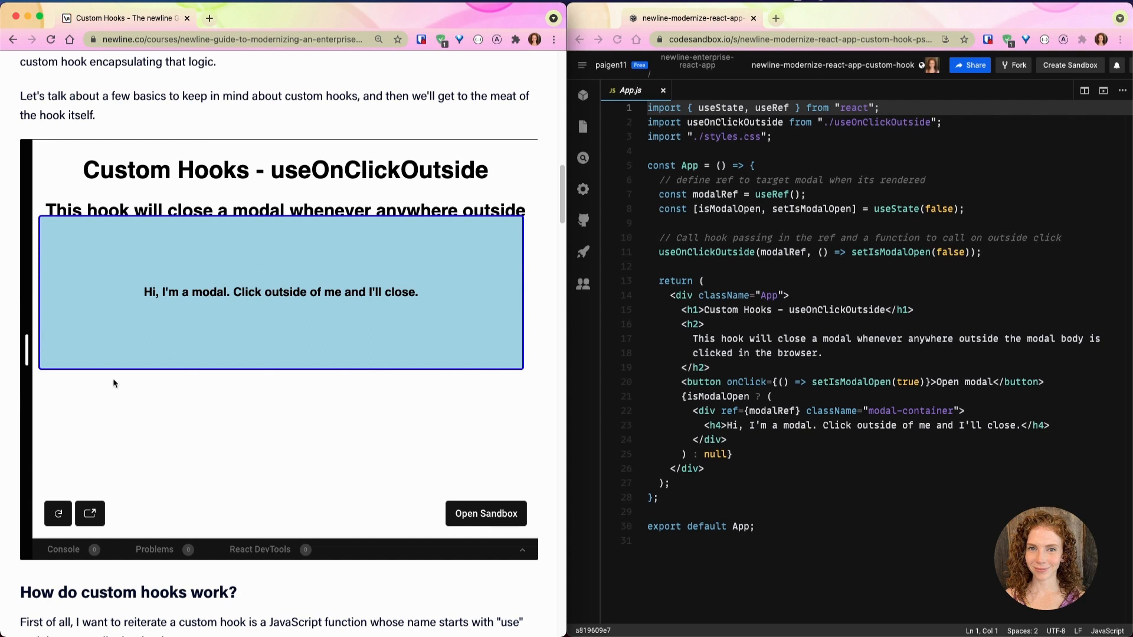
pyautogui.moveTo(367, 324)
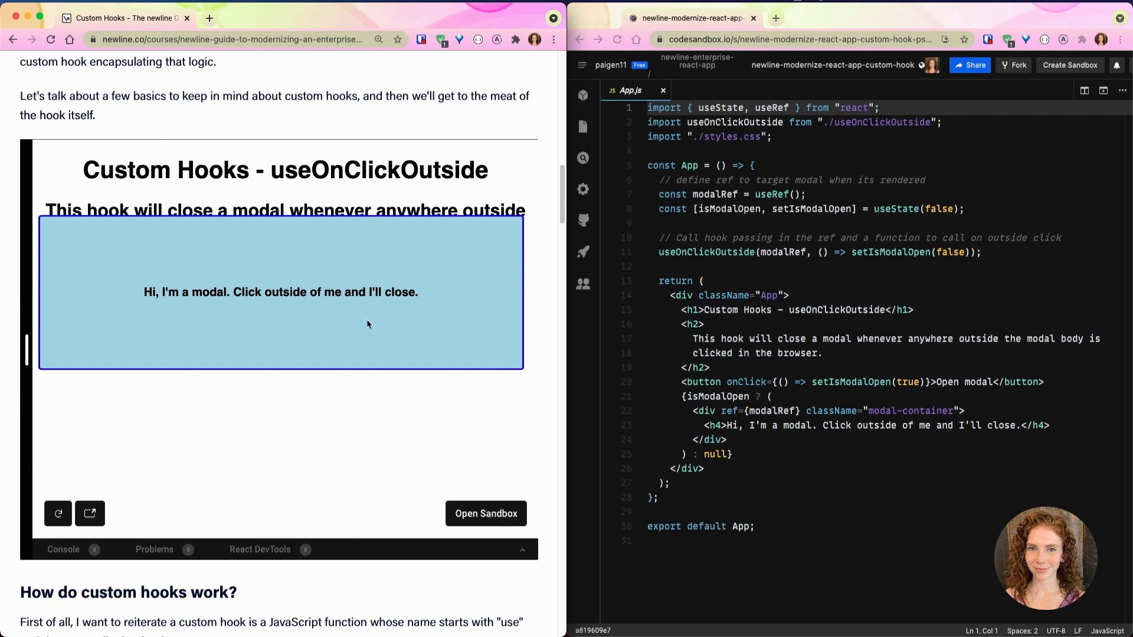
pyautogui.moveTo(132, 251)
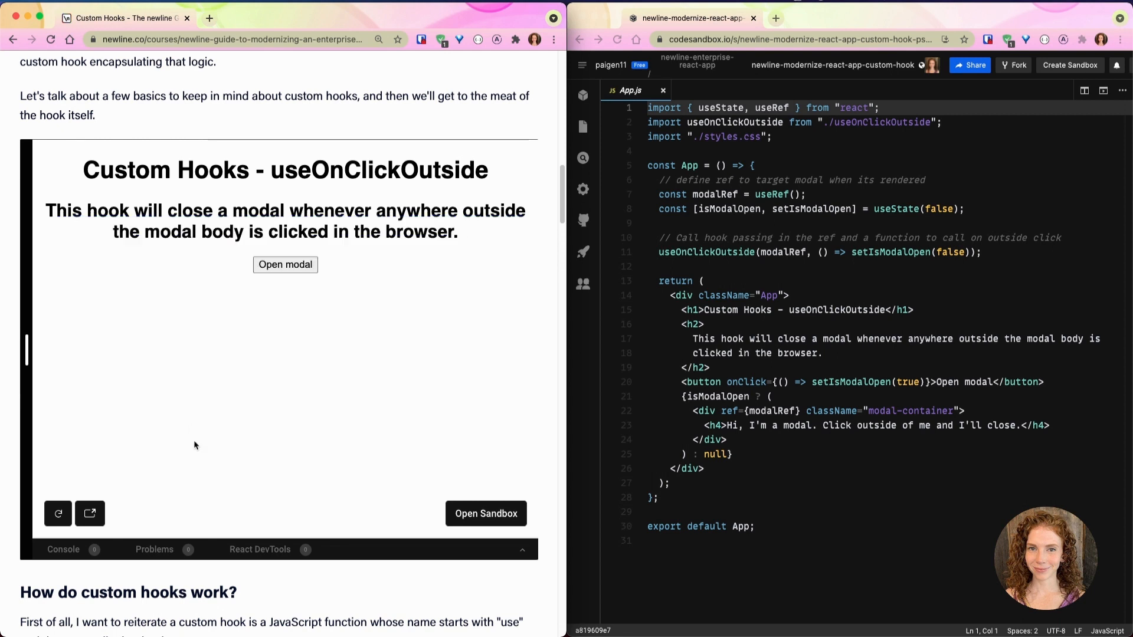
# - Scroll the article past the embed to the 'How do custom hooks work?' section and naming callout
pyautogui.scroll(-3)
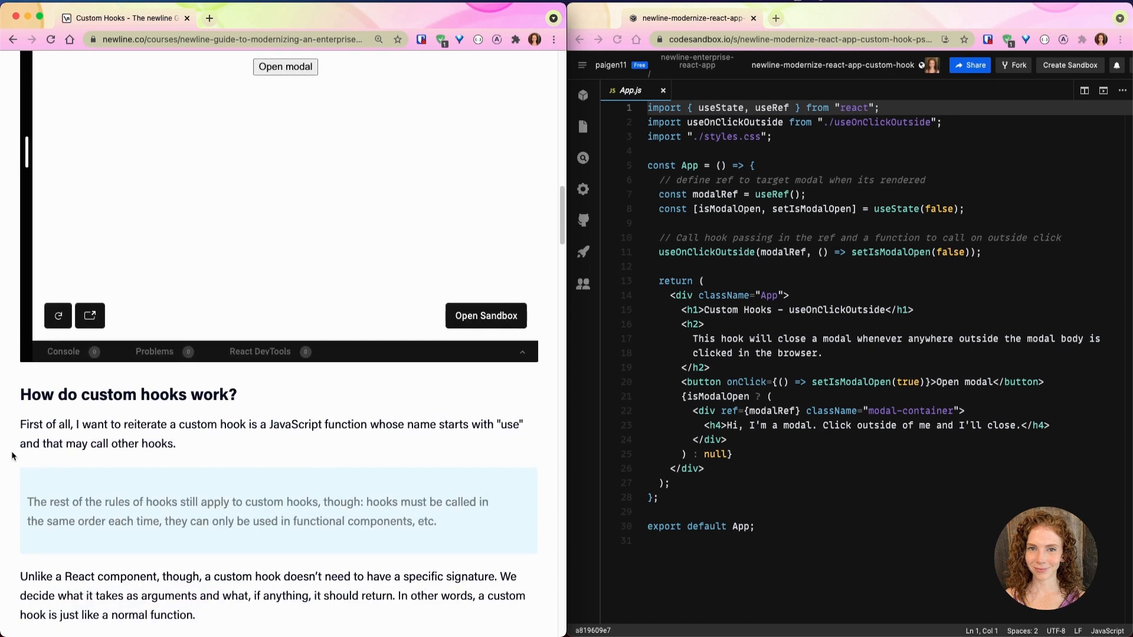
pyautogui.scroll(-3)
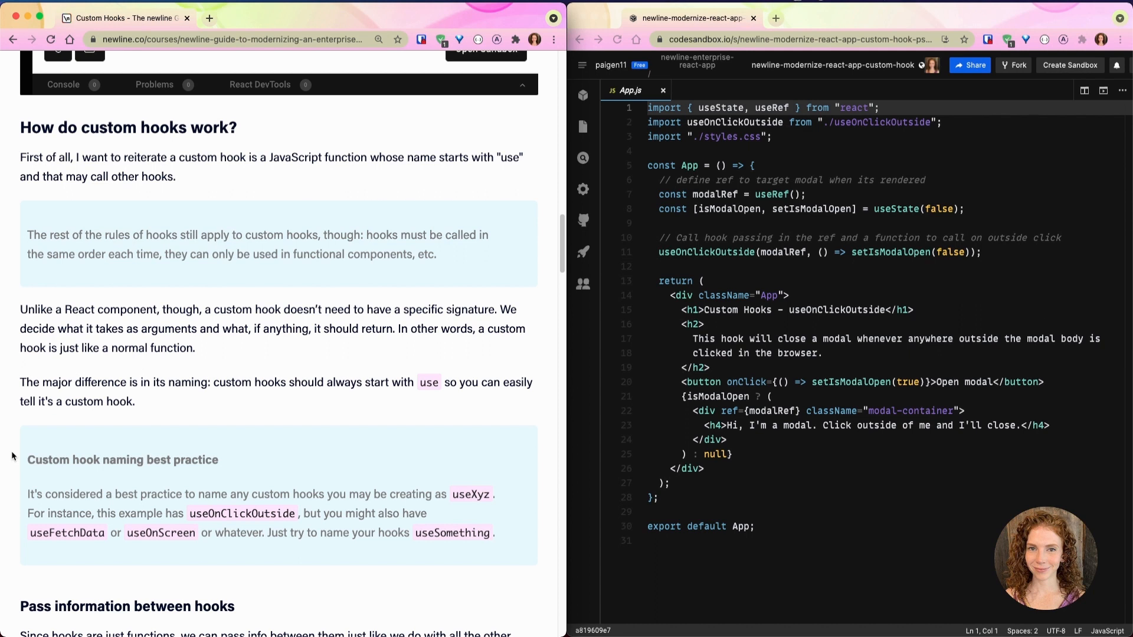
# - Scroll down to 'Pass information between hooks' and the 'useOnClickOutside custom hook' heading
pyautogui.scroll(-3)
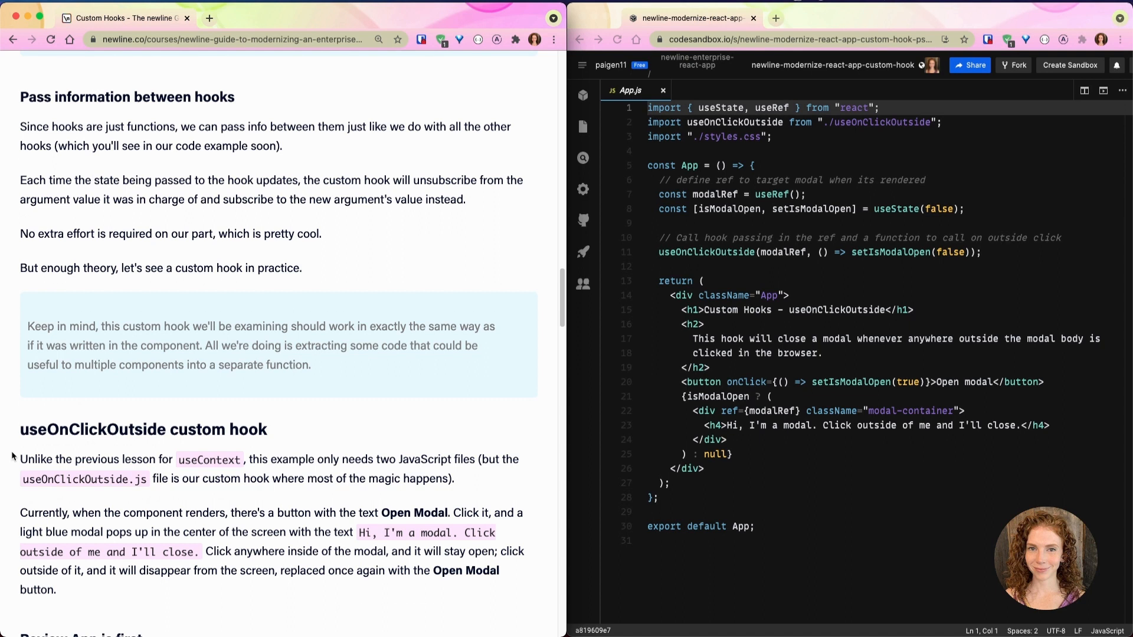
# - Scroll the article down to the 'Review App.js first' section
pyautogui.scroll(-3)
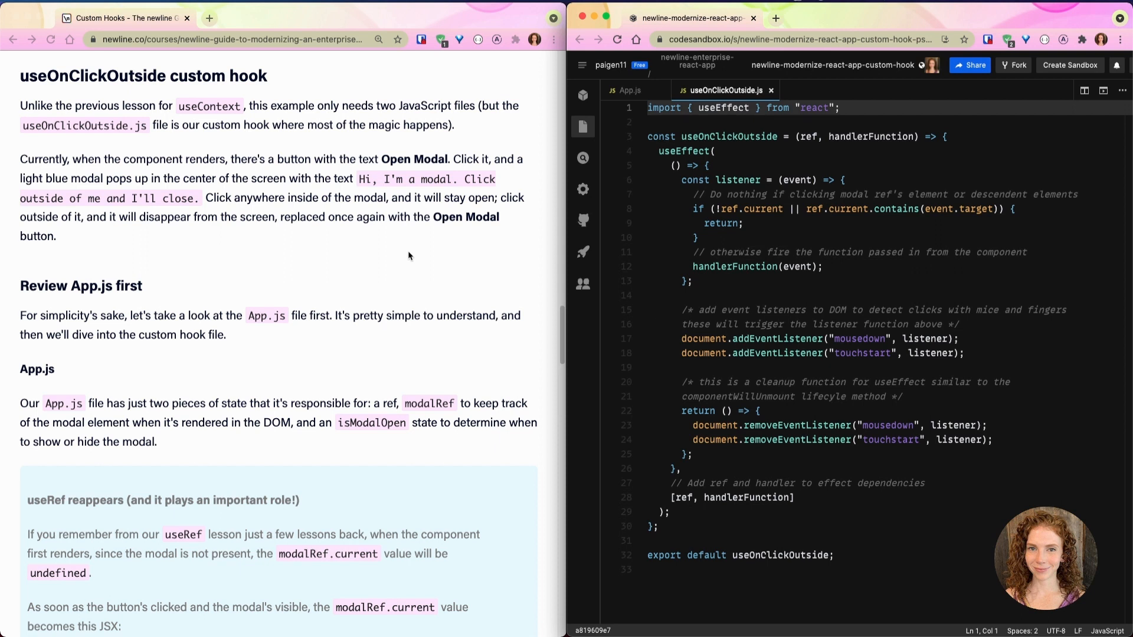
pyautogui.moveTo(433, 252)
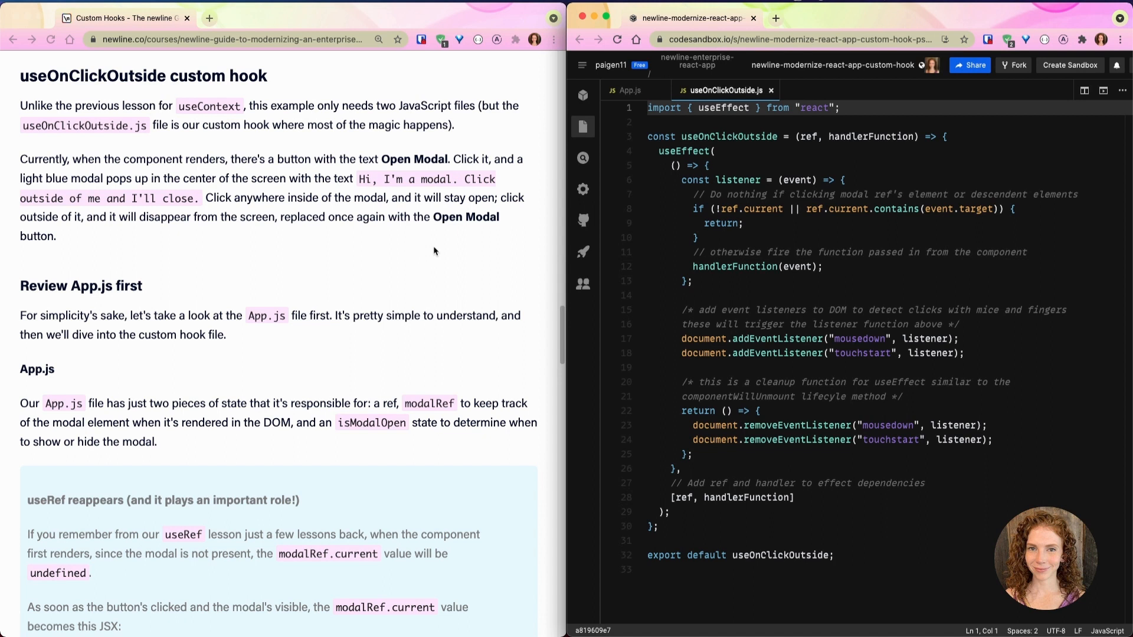
# - Switch to App.js and focus isModalOpen on line 8 beside the article's useRef explanation
pyautogui.click(629, 89)
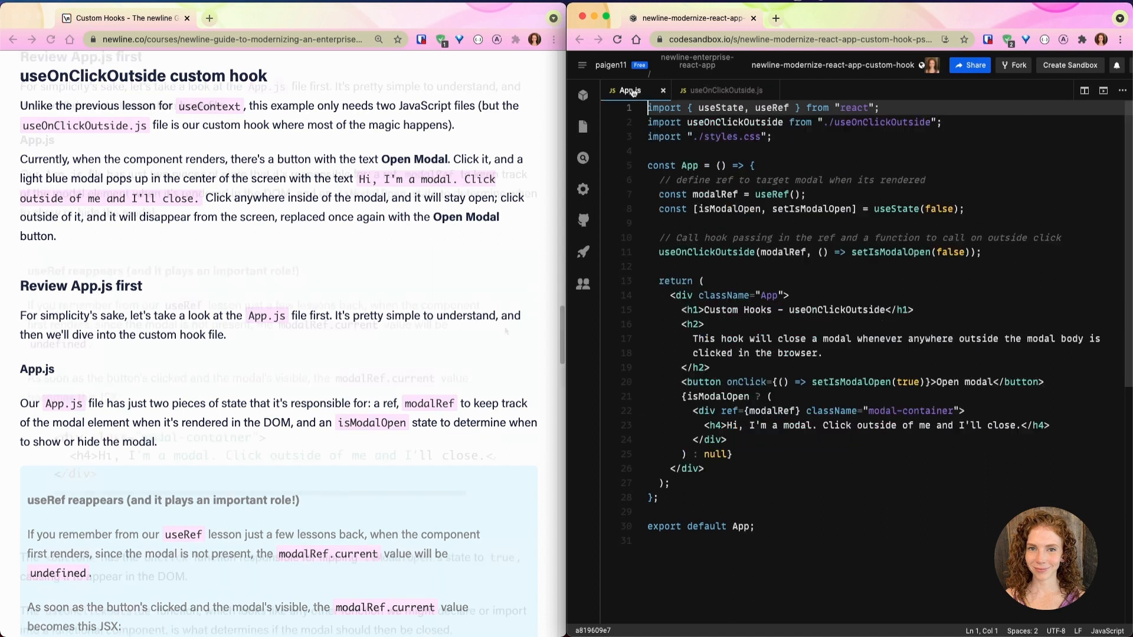
pyautogui.scroll(-3)
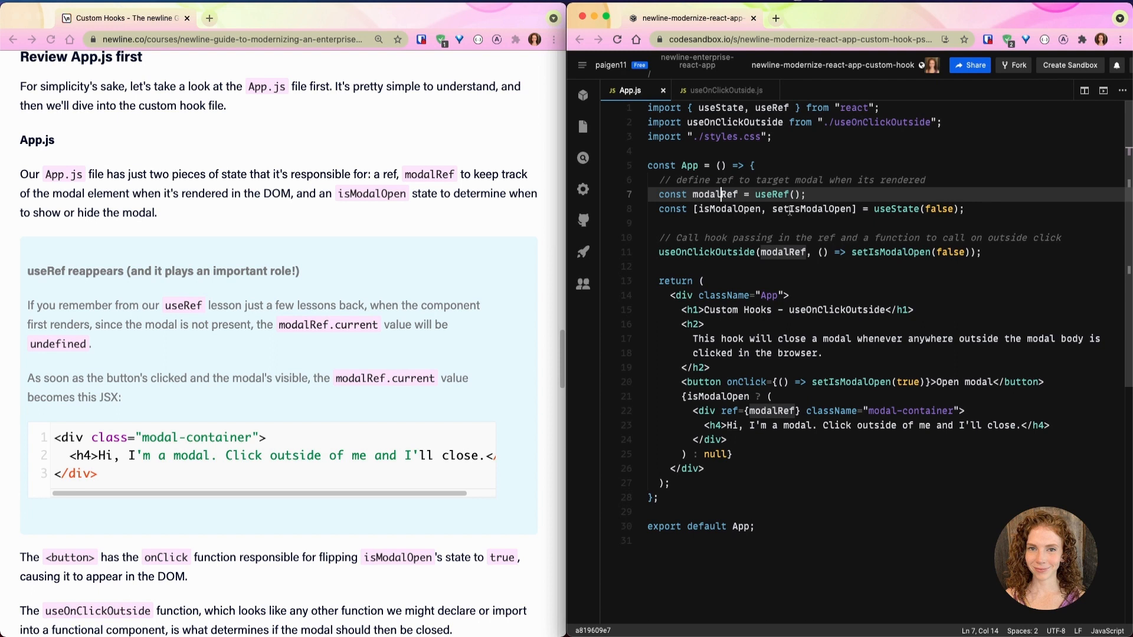
pyautogui.click(753, 209)
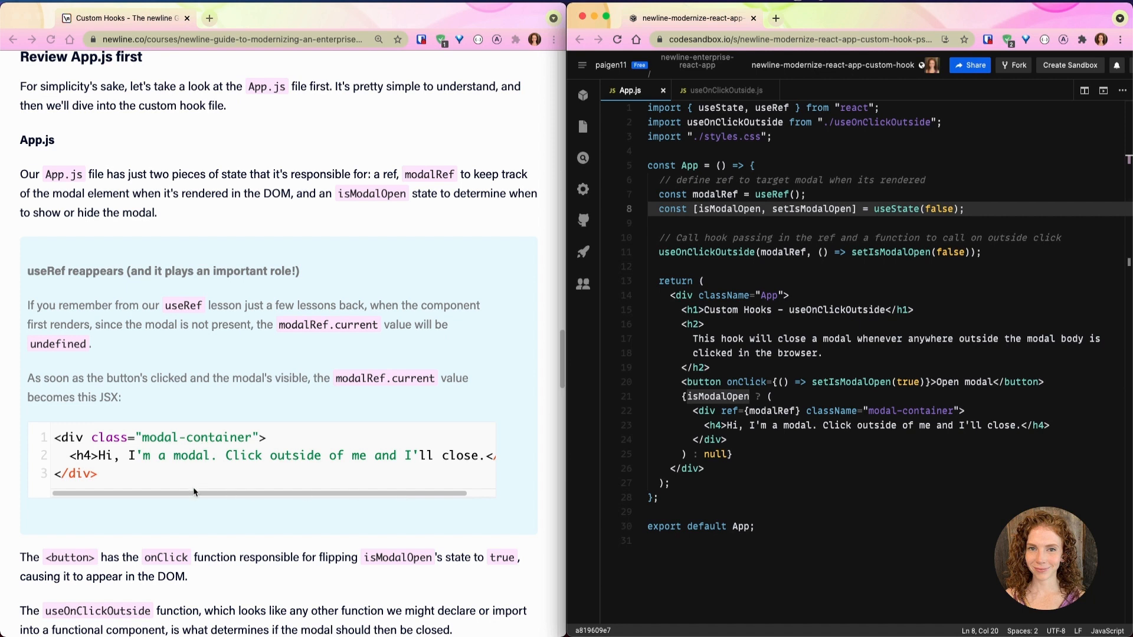
pyautogui.moveTo(220, 493)
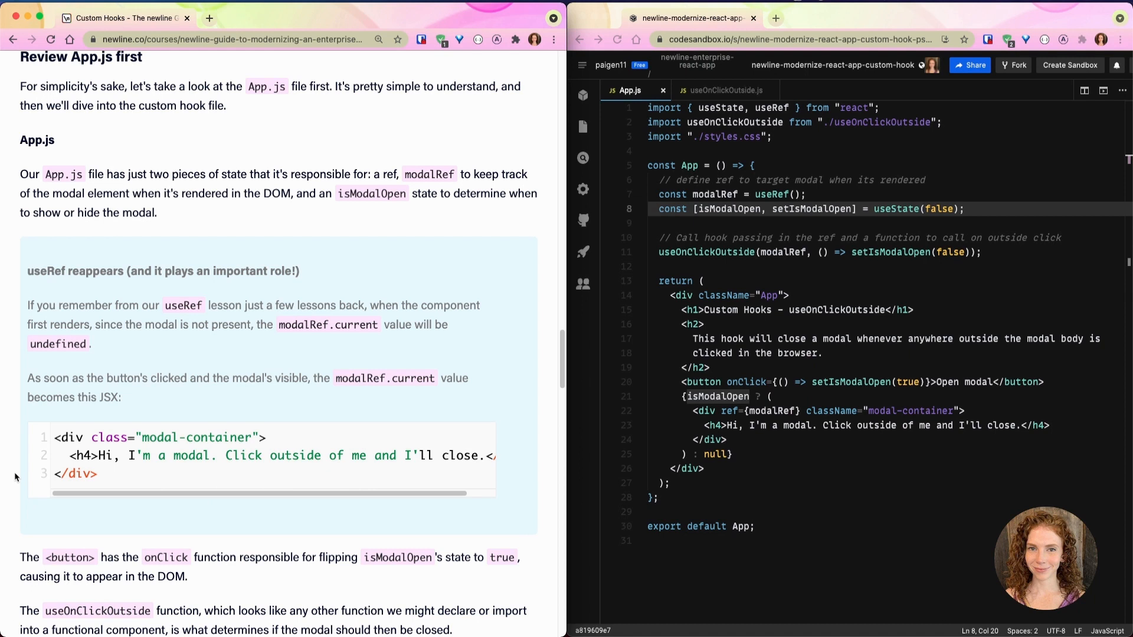
pyautogui.moveTo(32, 476)
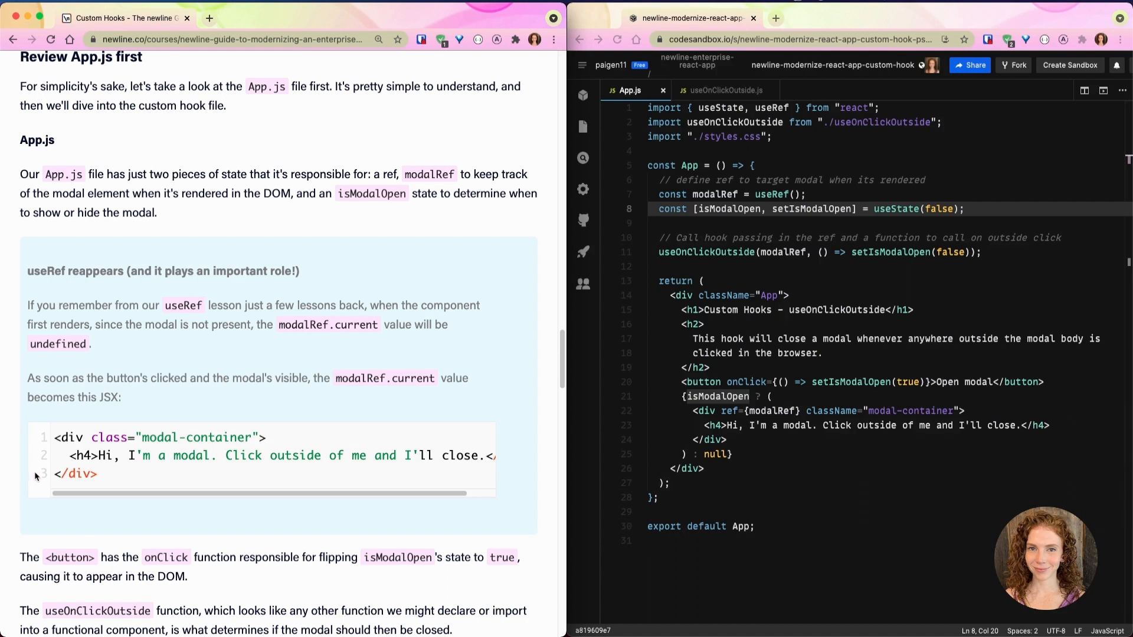
# - Scroll the article to 'Open up the useOnClickOutside.js file' and the listener function explanation
pyautogui.scroll(-3)
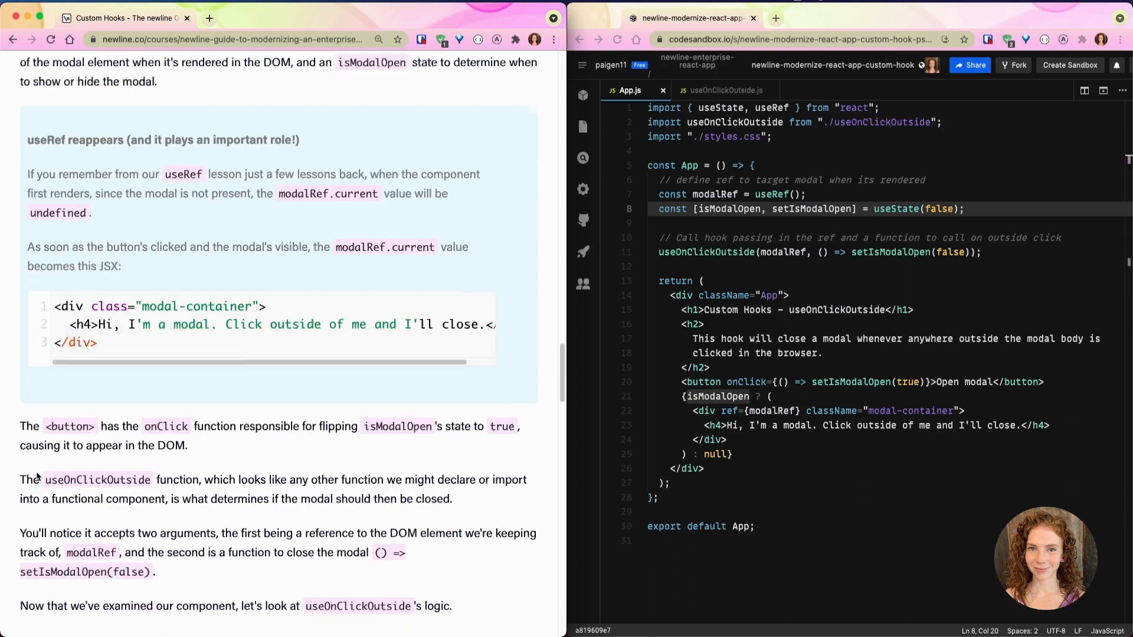
pyautogui.scroll(-3)
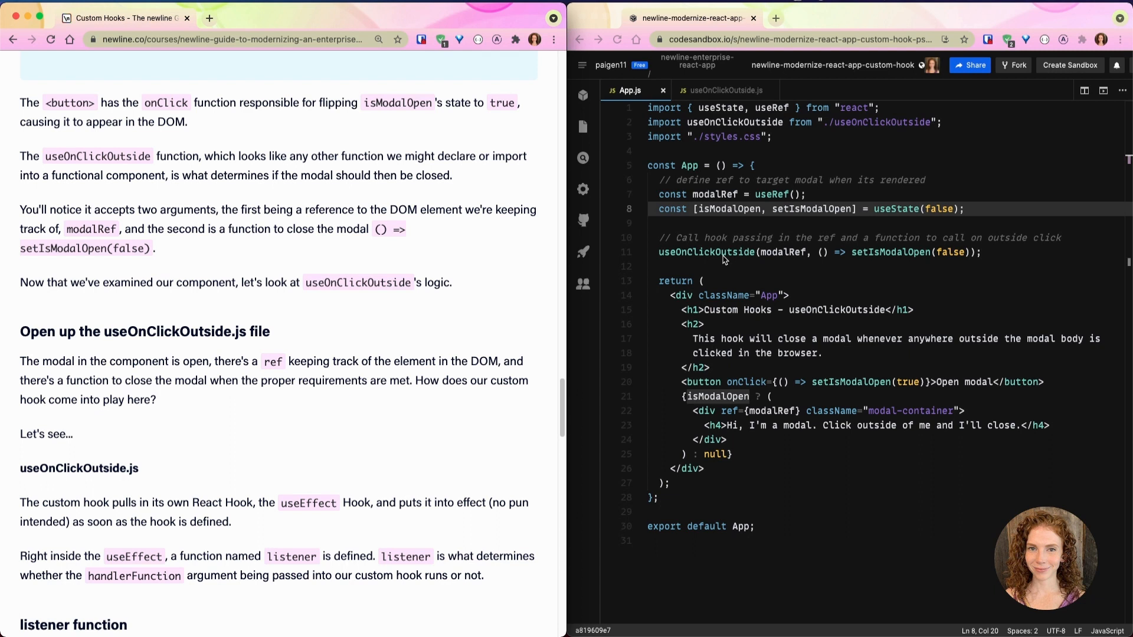
pyautogui.moveTo(773, 260)
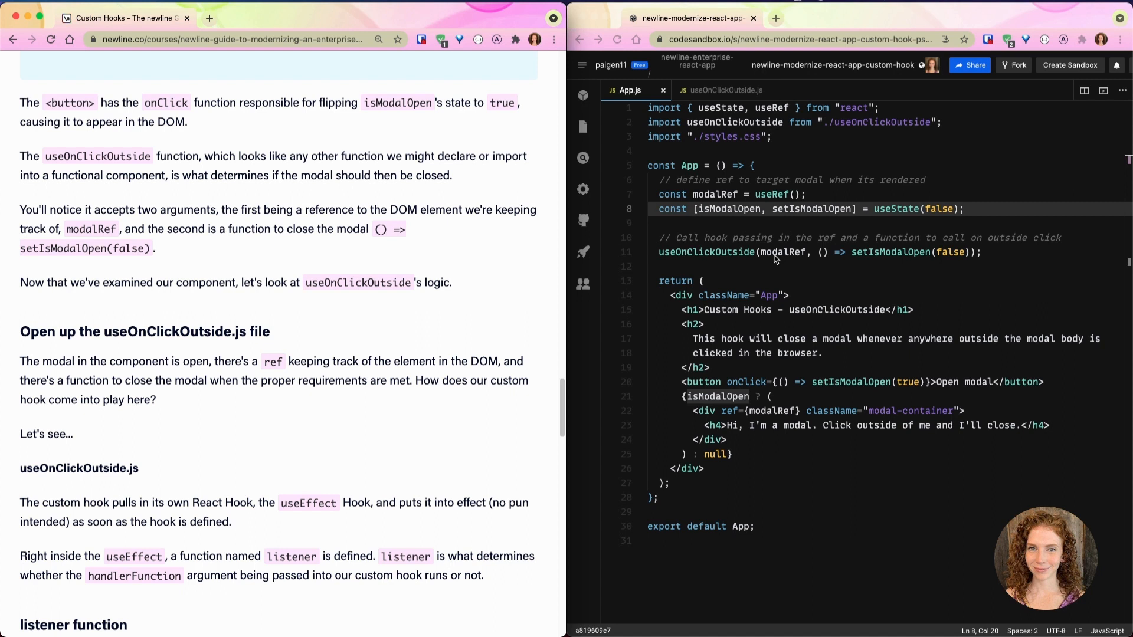
pyautogui.moveTo(740, 152)
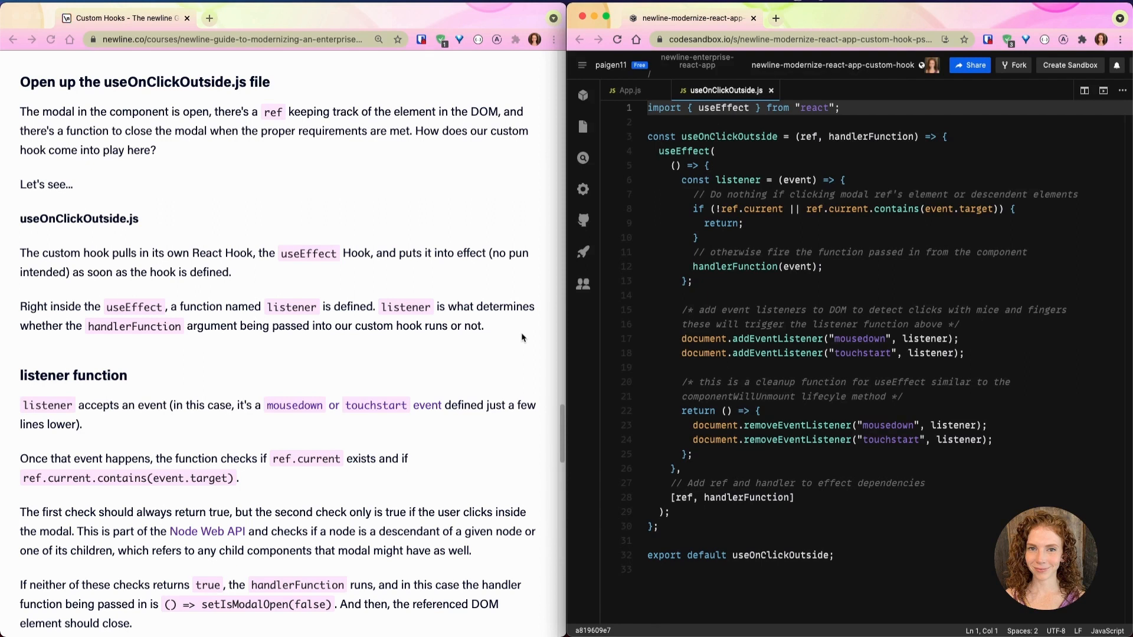
pyautogui.moveTo(706, 116)
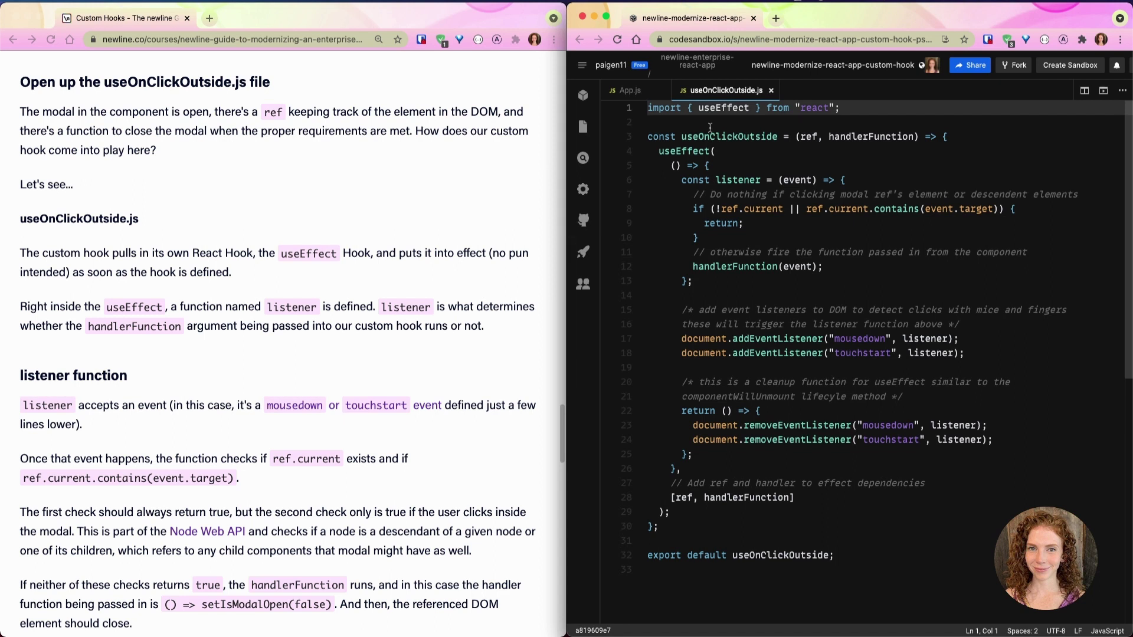
pyautogui.click(720, 150)
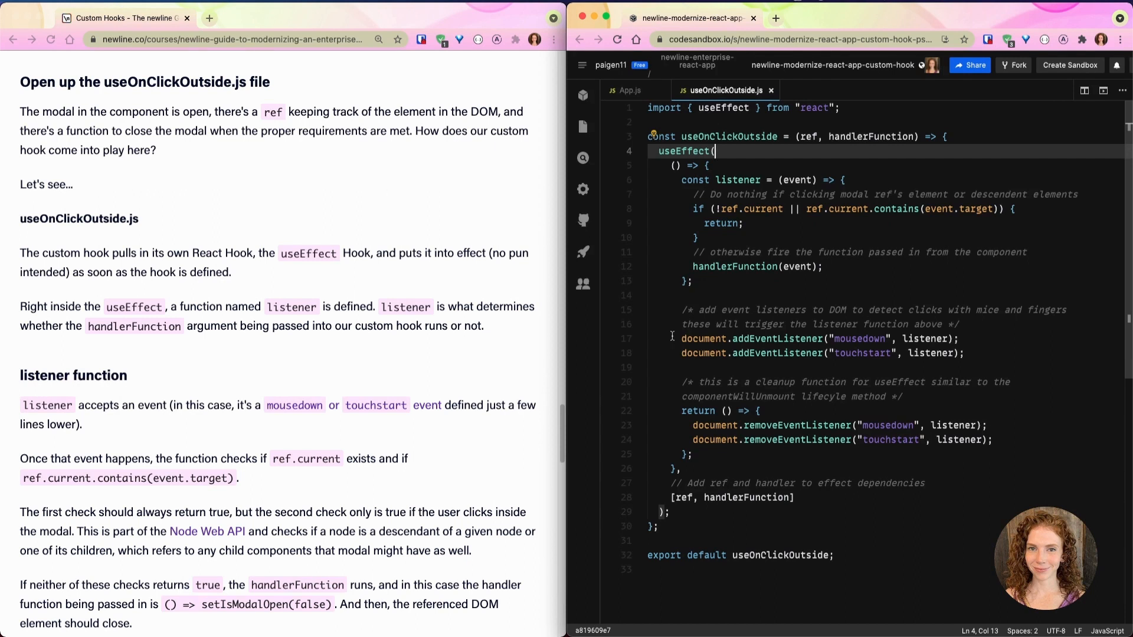
pyautogui.moveTo(505, 451)
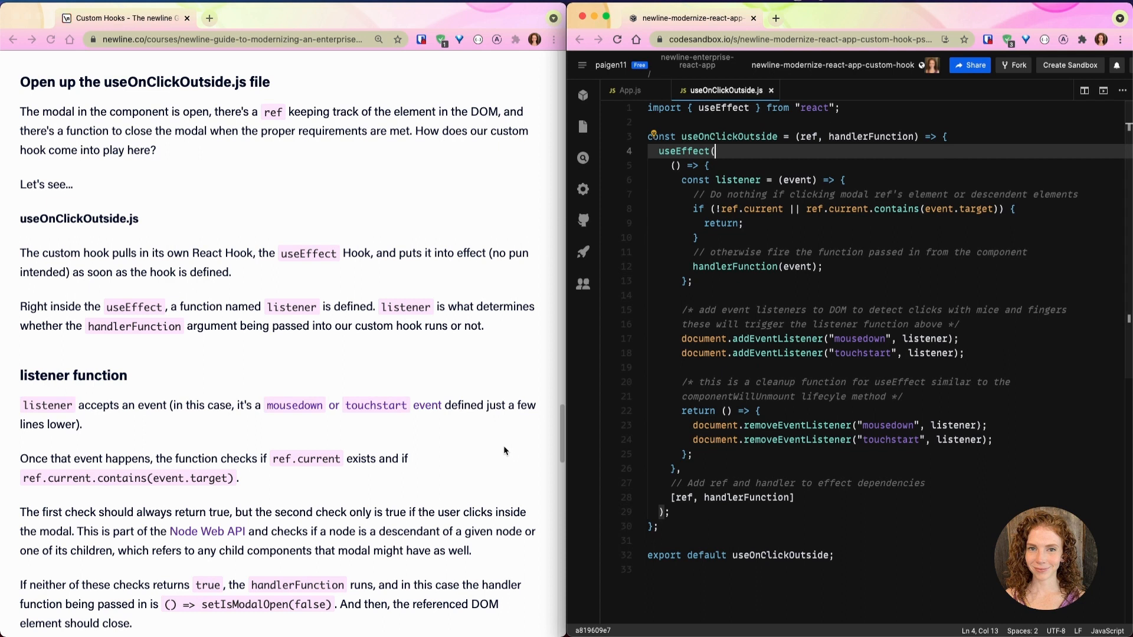
pyautogui.moveTo(501, 470)
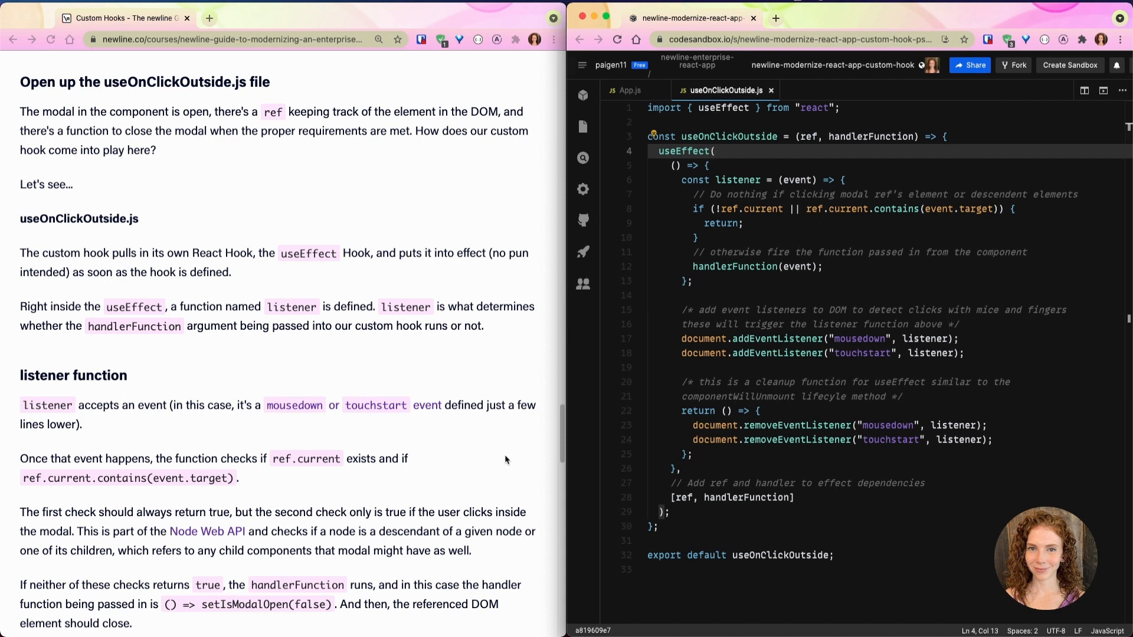
pyautogui.moveTo(509, 451)
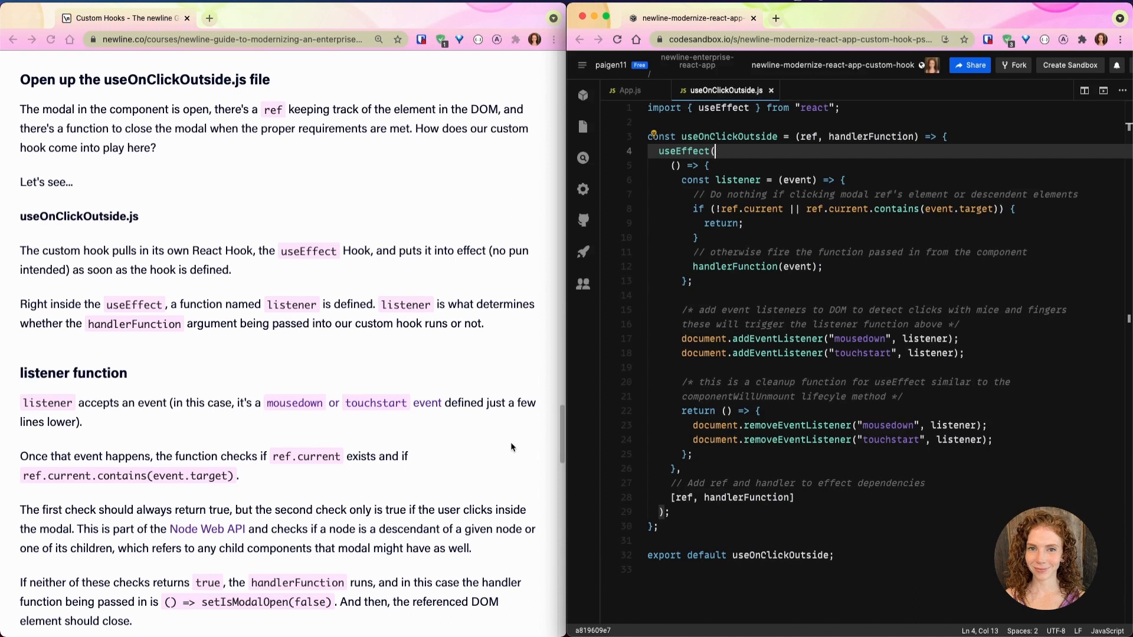
pyautogui.moveTo(503, 456)
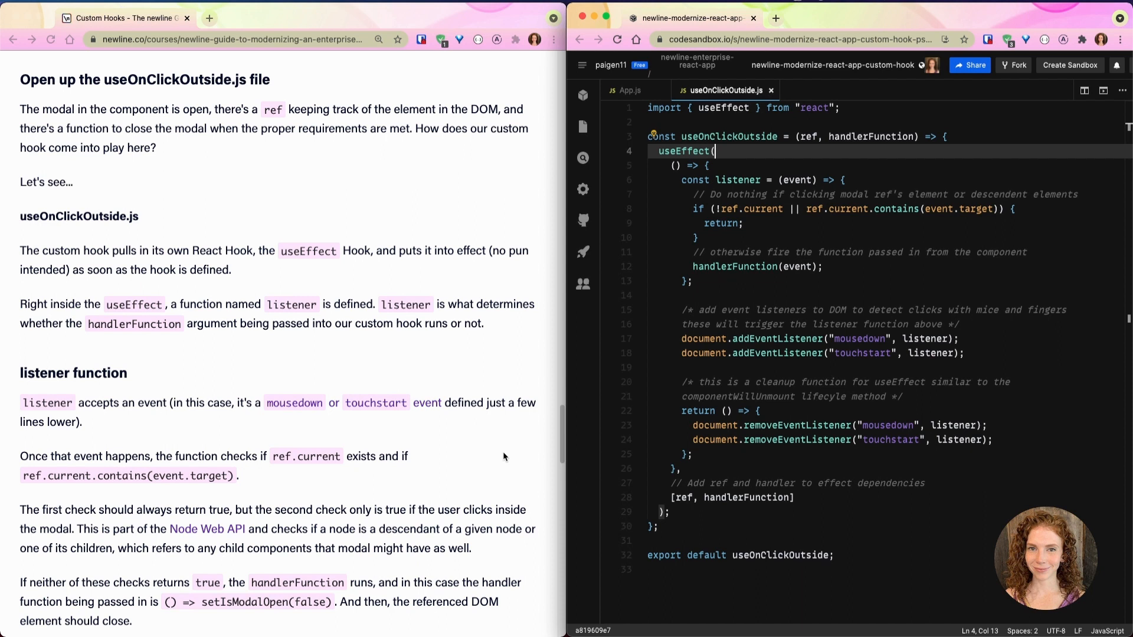
pyautogui.moveTo(509, 443)
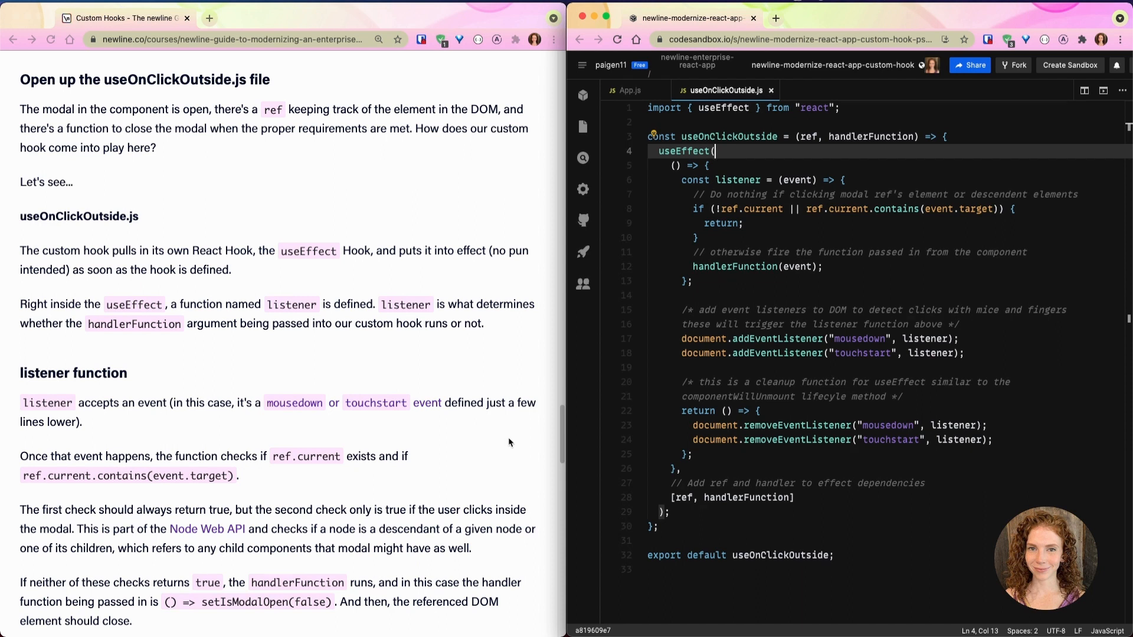
pyautogui.moveTo(502, 451)
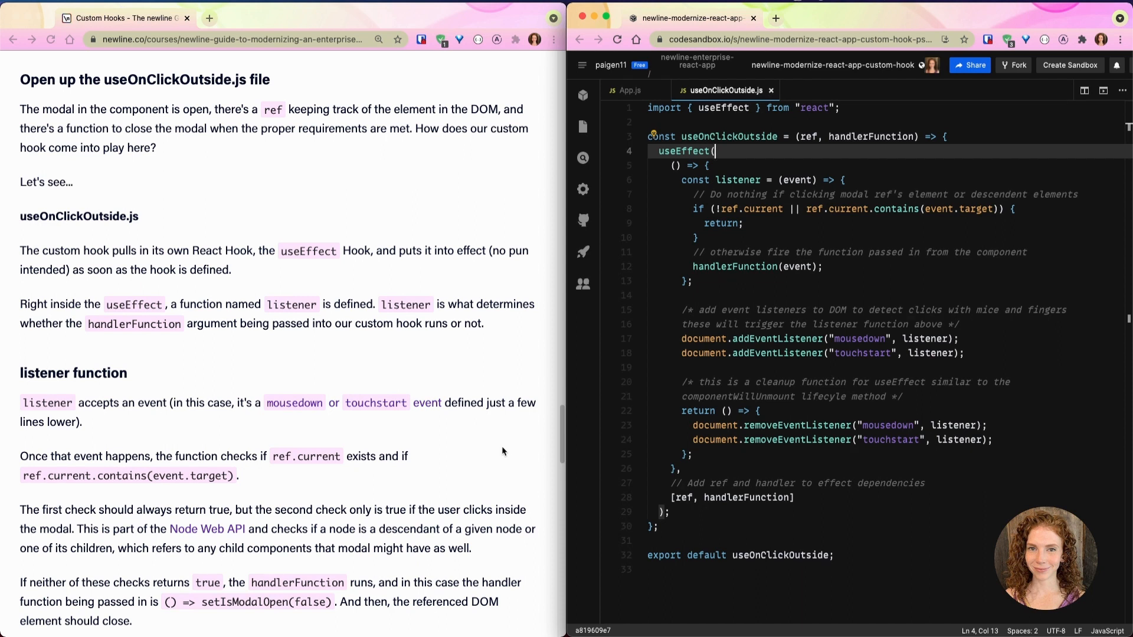
pyautogui.moveTo(301, 611)
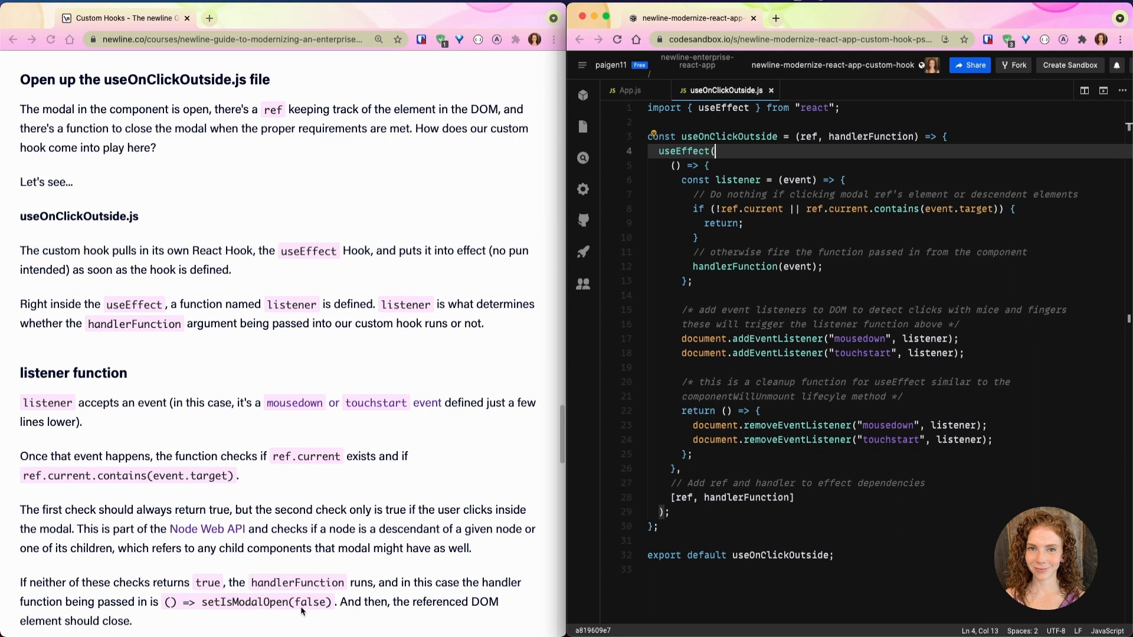
pyautogui.moveTo(383, 611)
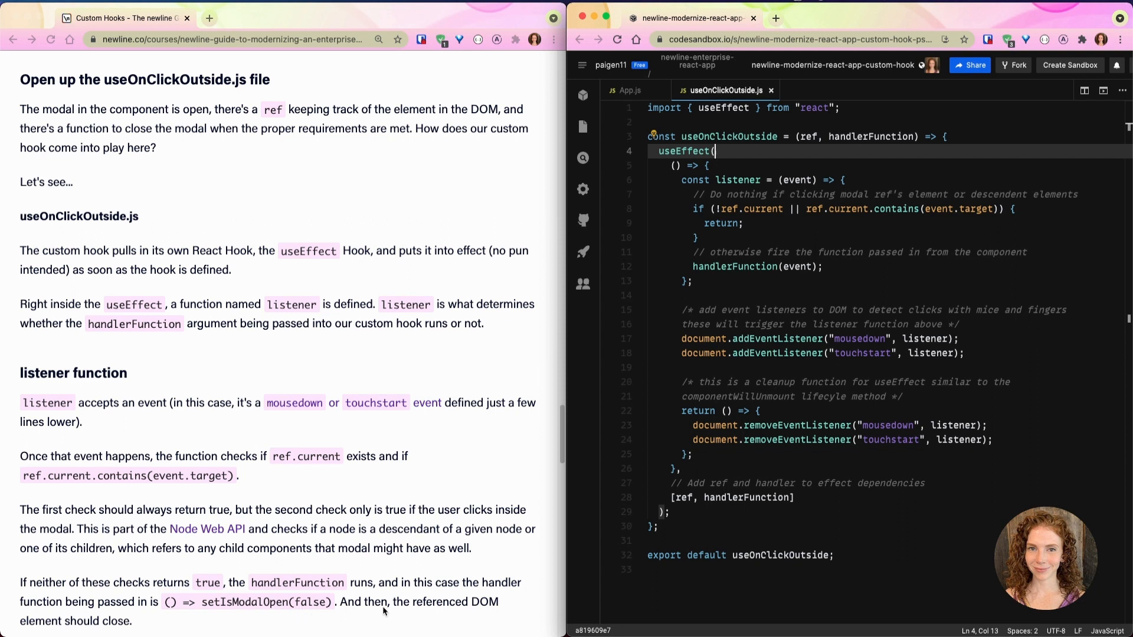
# - Scroll the article down to 'Back to the custom hook at large' and its nutshell wrap-up
pyautogui.scroll(-3)
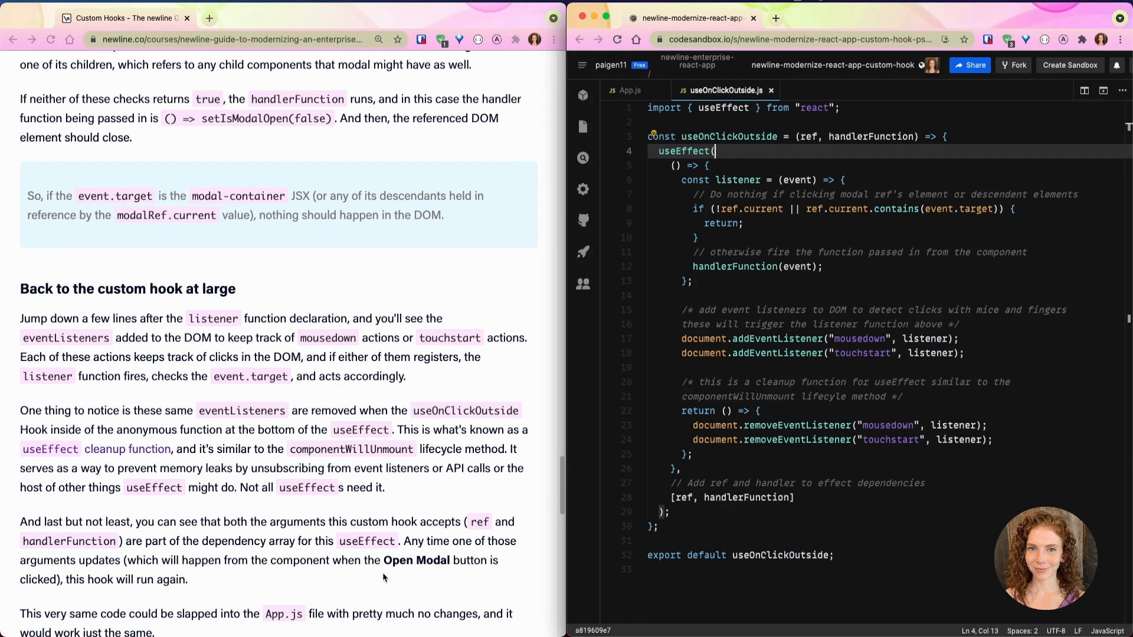
pyautogui.scroll(-3)
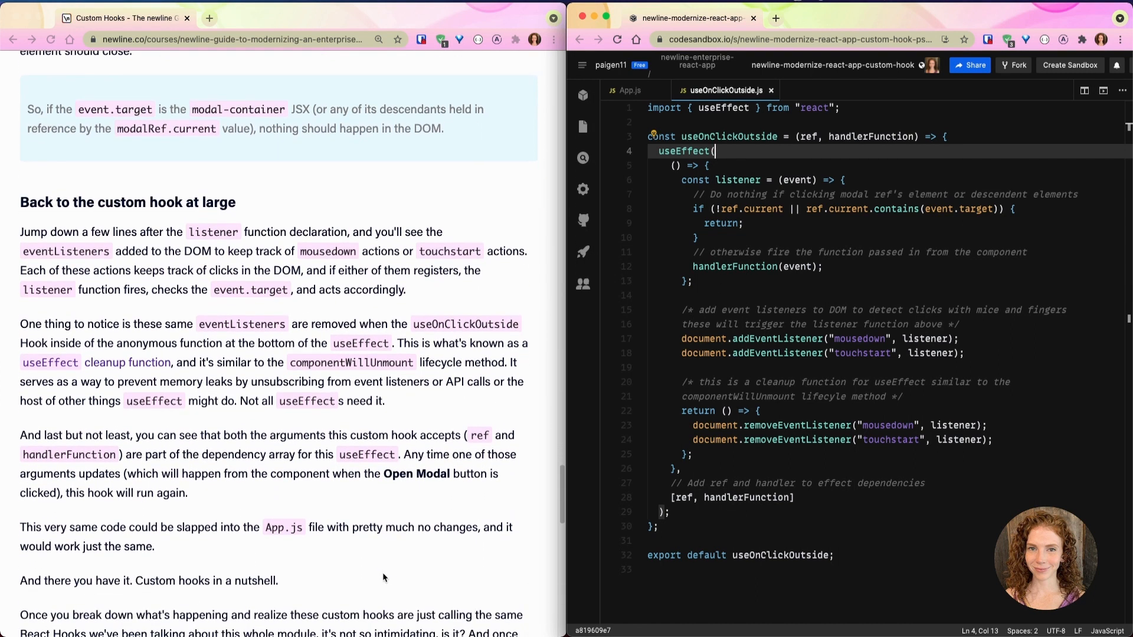
pyautogui.scroll(-3)
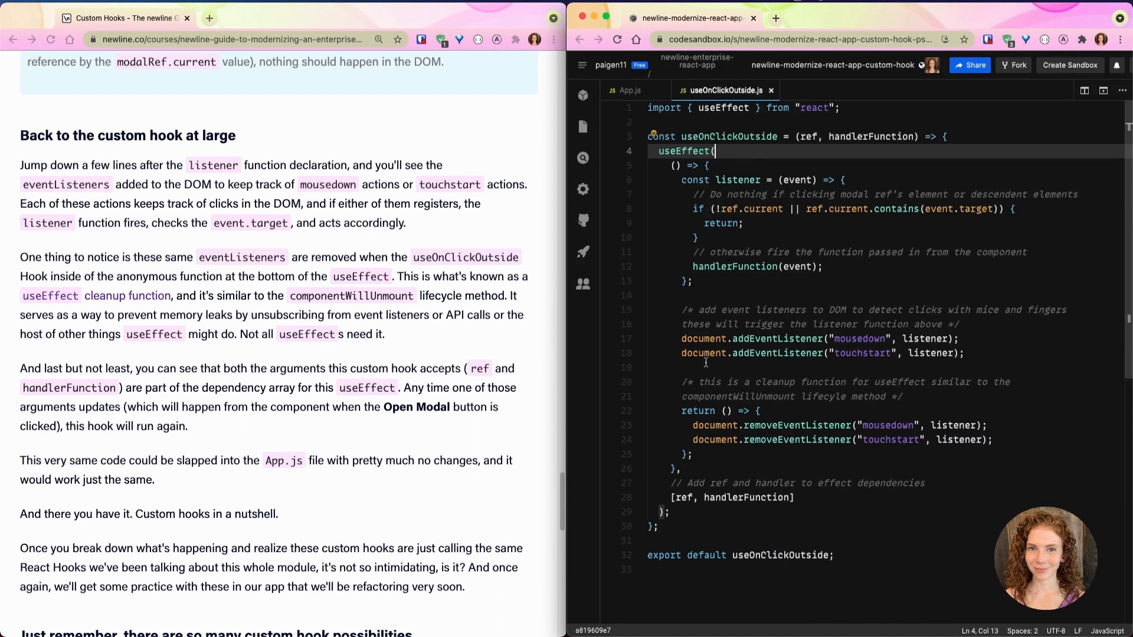
pyautogui.moveTo(700, 379)
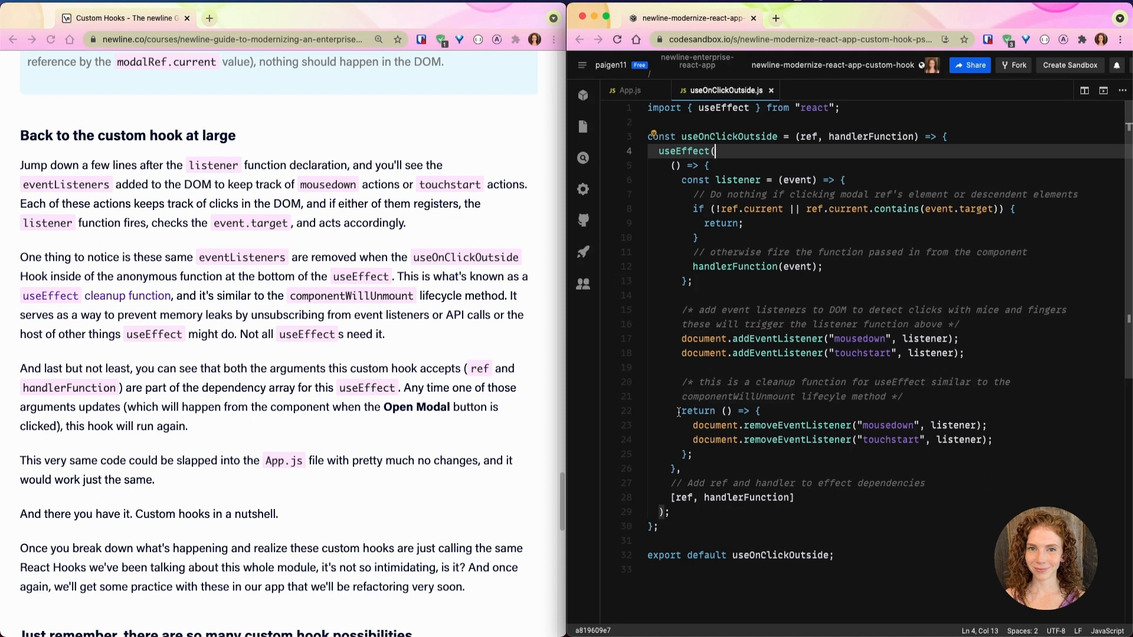
pyautogui.moveTo(804, 138)
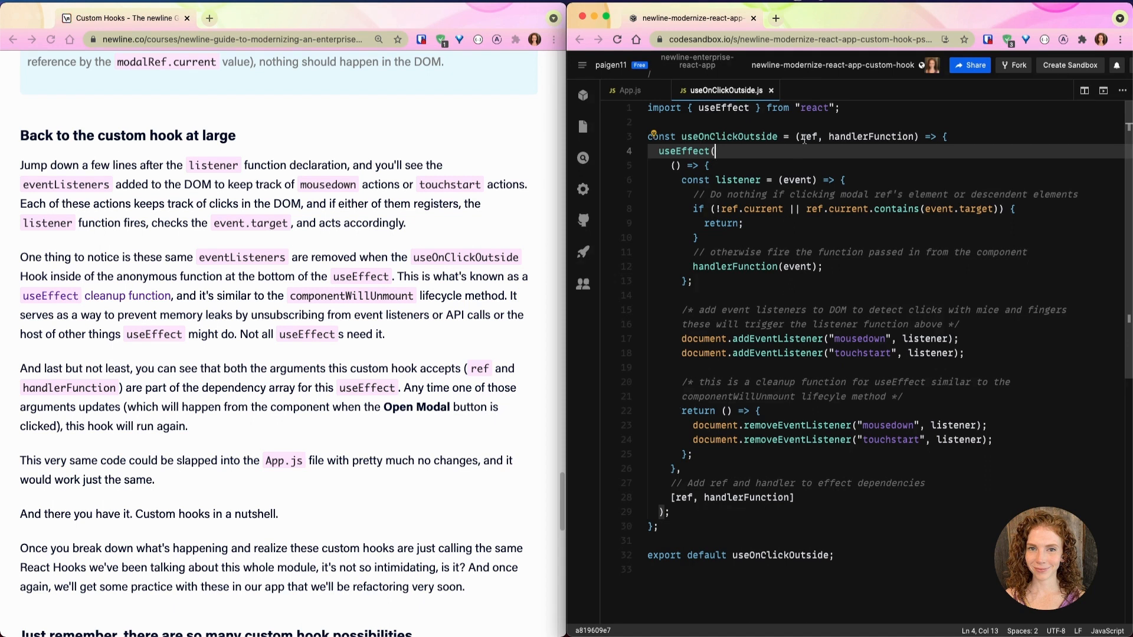
pyautogui.moveTo(807, 136)
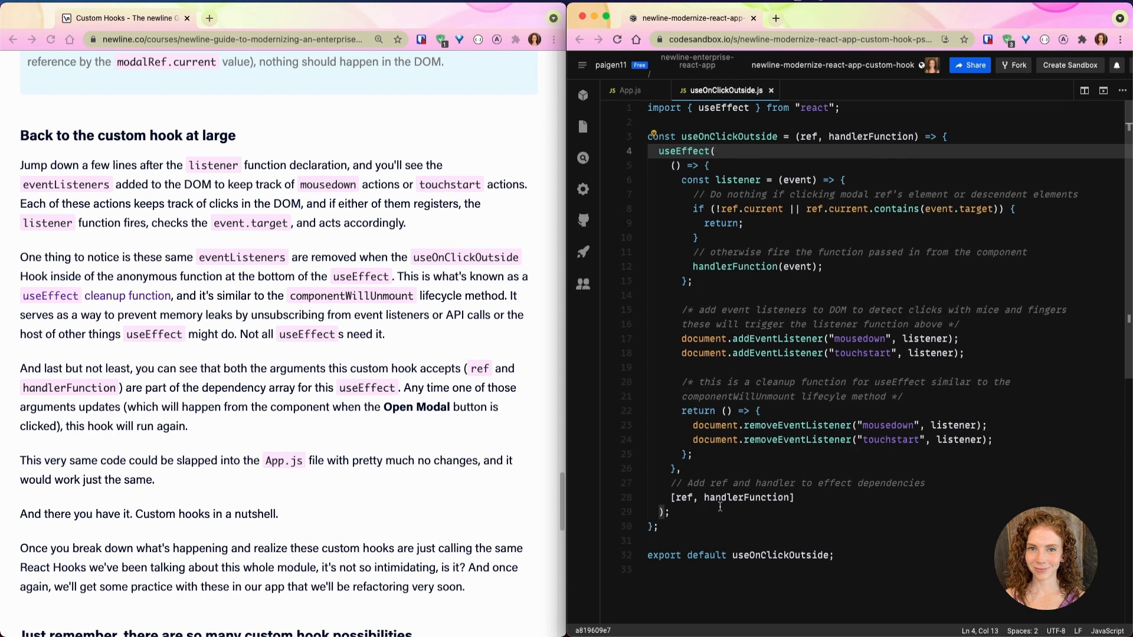
# - Focus the editor, then scroll the article to its end and the 'Next Lesson: Module 1 Summary' card
pyautogui.click(715, 151)
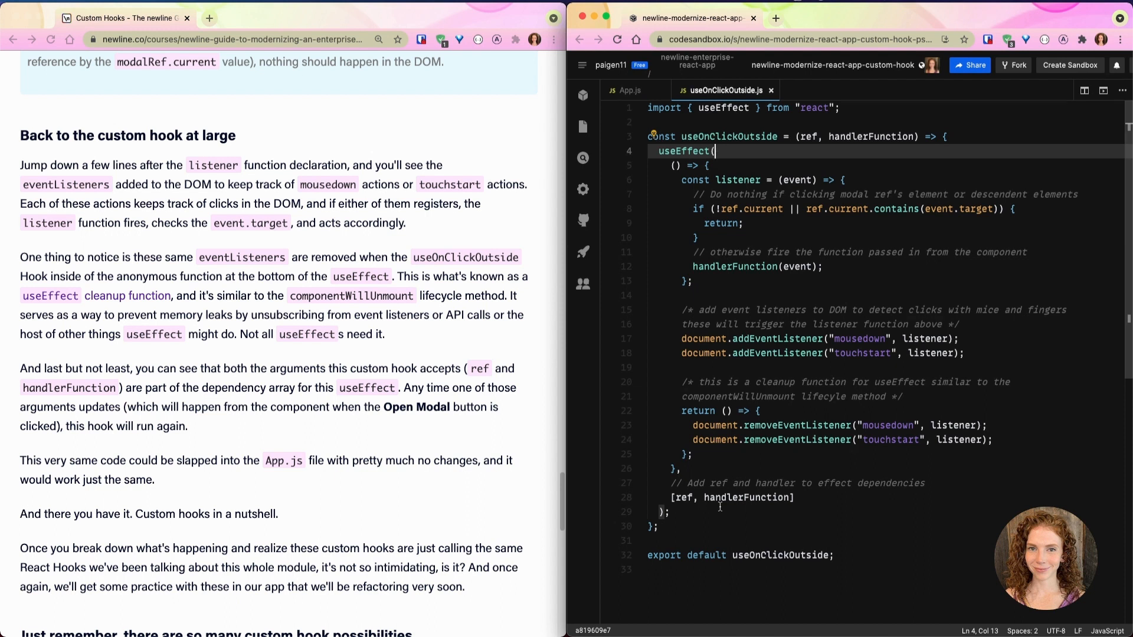
pyautogui.scroll(-3)
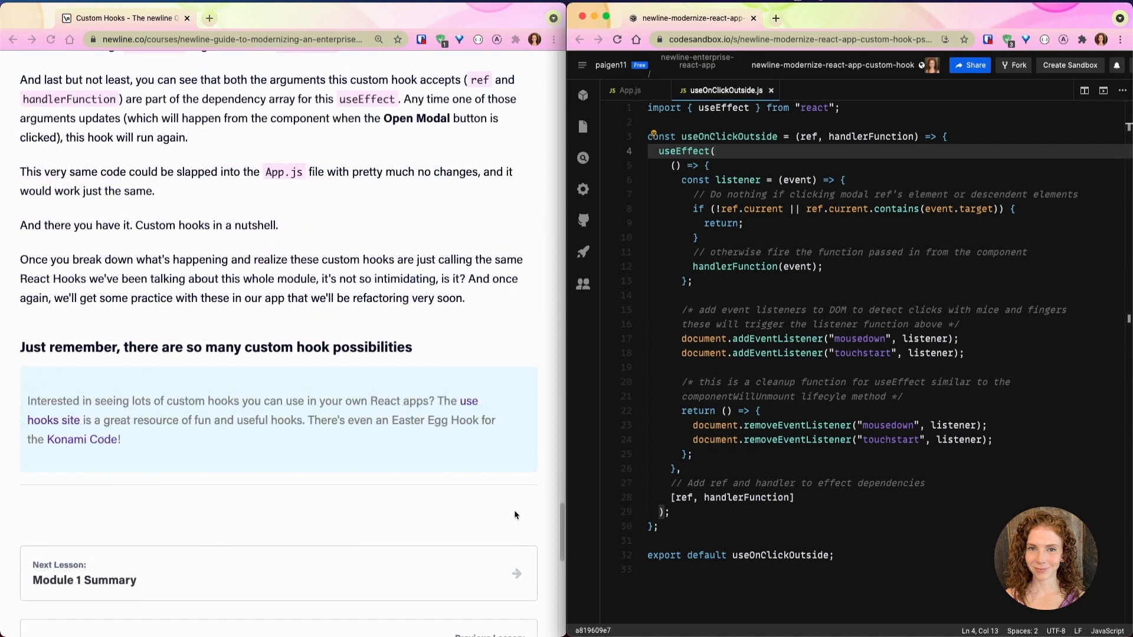